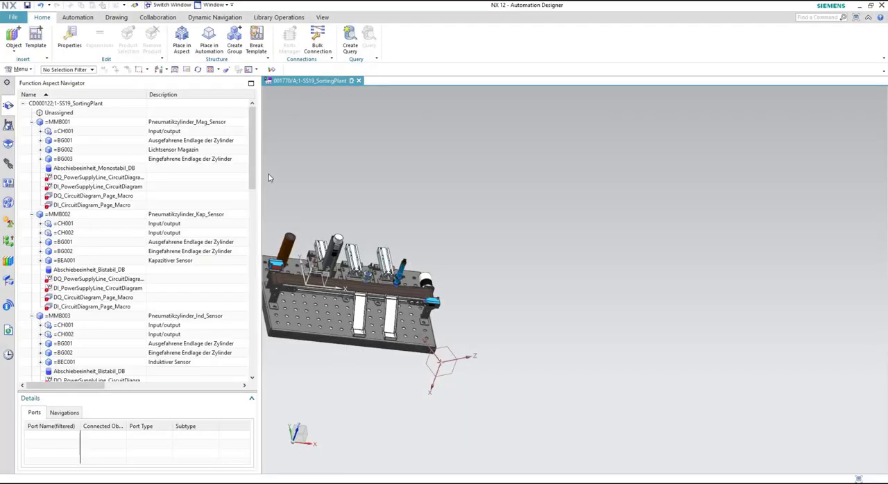
{"action": "mouse_move", "coordinate": [267, 168]}
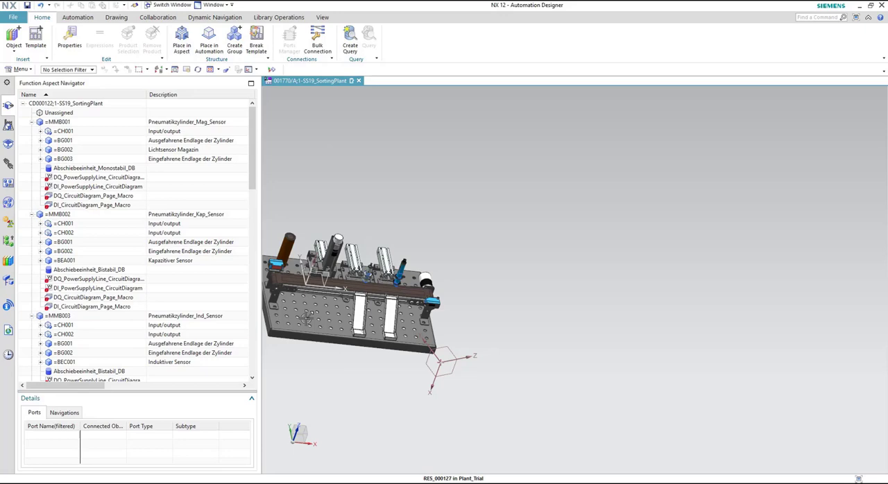
Switch NX 12 over to the Gateway application
{"action": "left_click", "coordinate": [367, 302]}
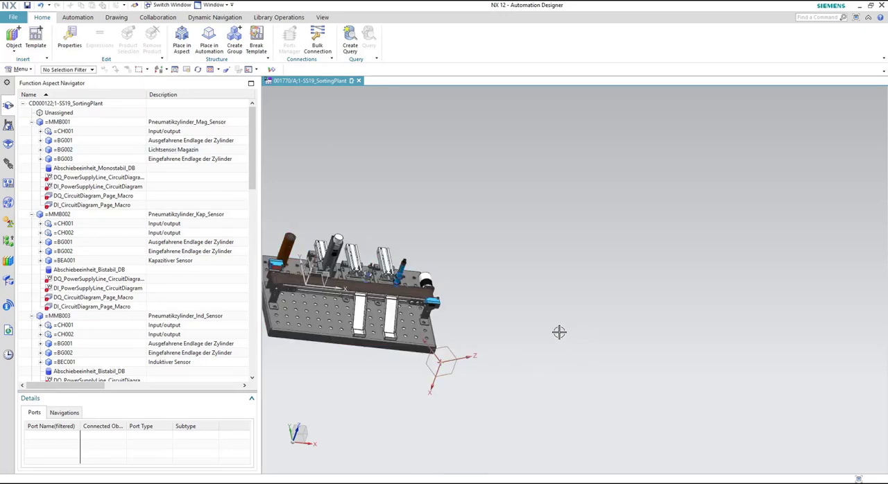
{"action": "mouse_move", "coordinate": [553, 287]}
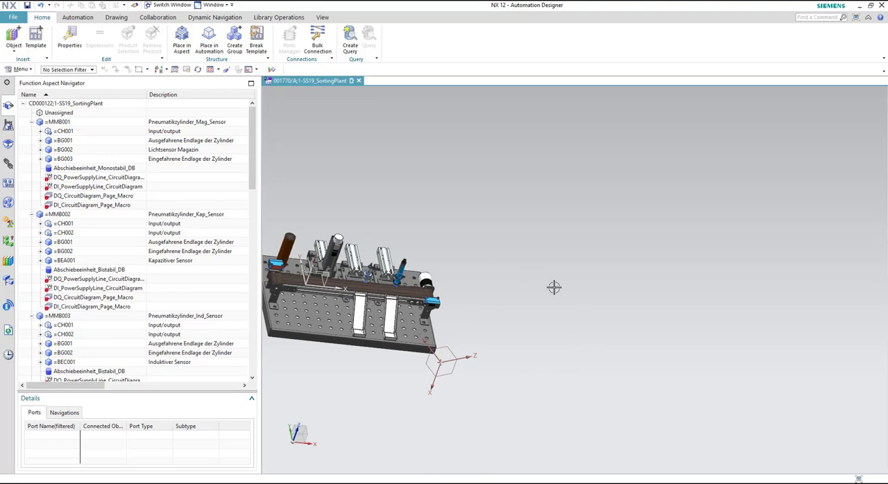
{"action": "mouse_move", "coordinate": [520, 290]}
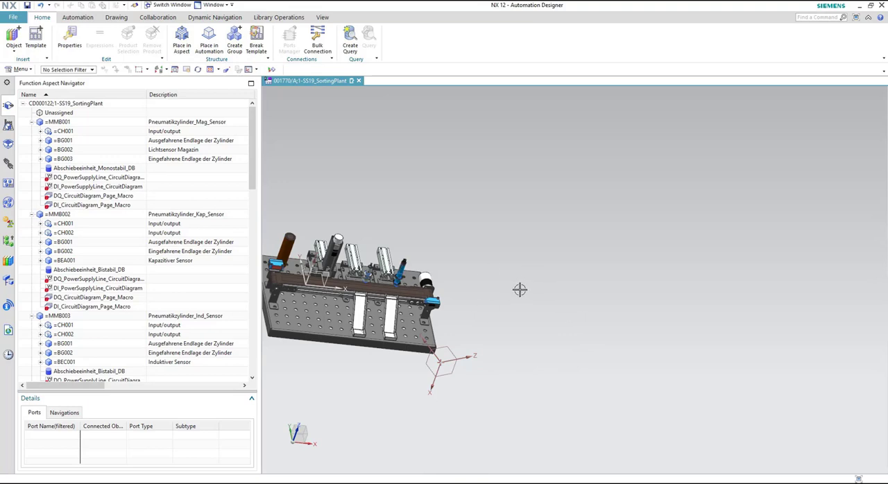
{"action": "left_click", "coordinate": [63, 242]}
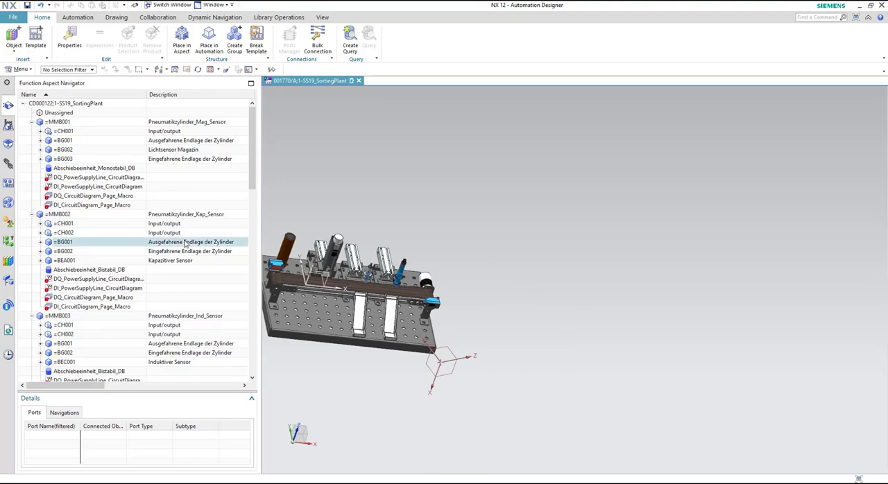
{"action": "left_click", "coordinate": [93, 168]}
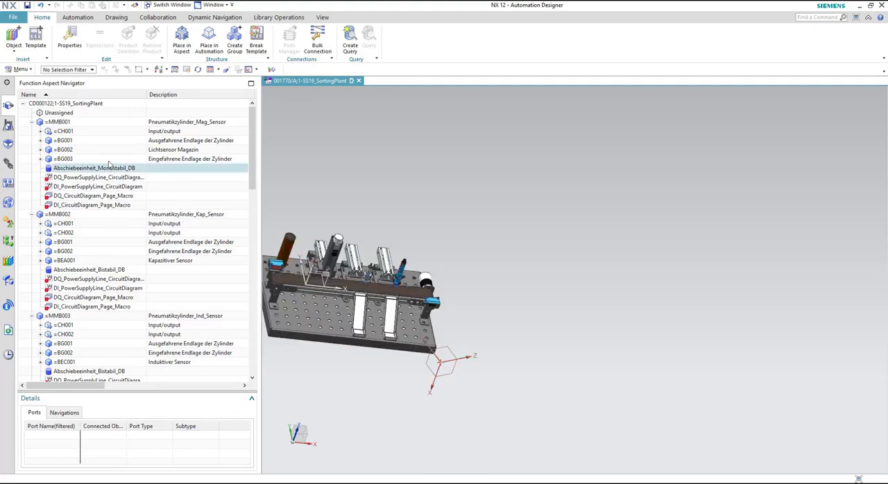
{"action": "left_click", "coordinate": [59, 122]}
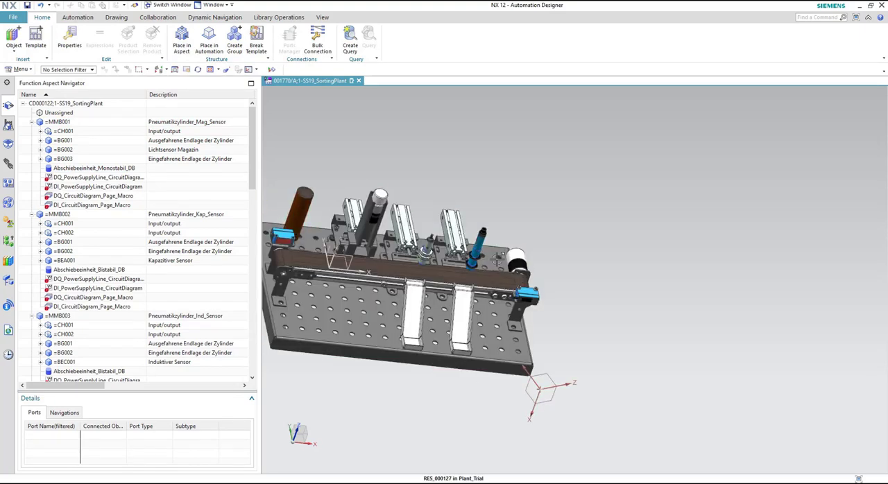
{"action": "left_click", "coordinate": [358, 229]}
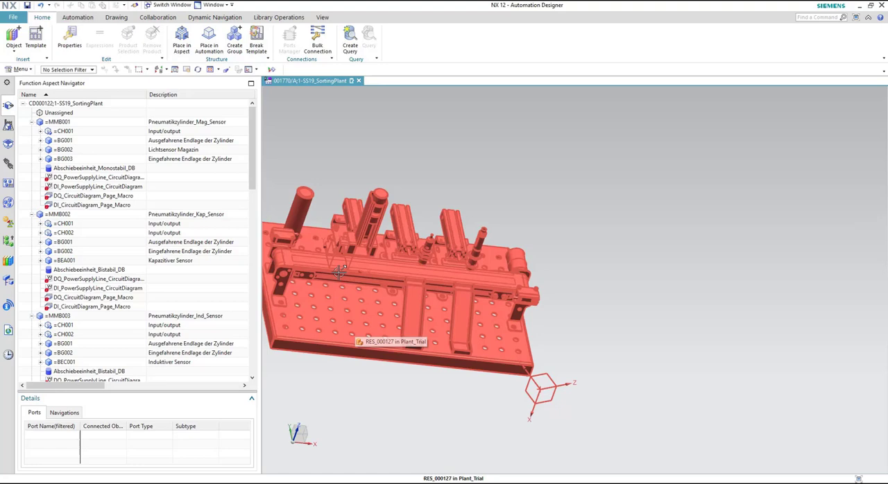
{"action": "left_click", "coordinate": [63, 140]}
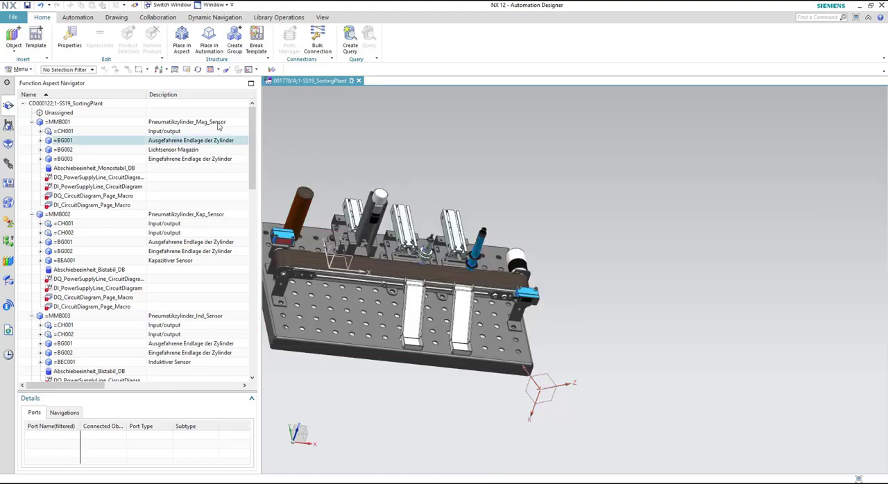
{"action": "left_click", "coordinate": [13, 16]}
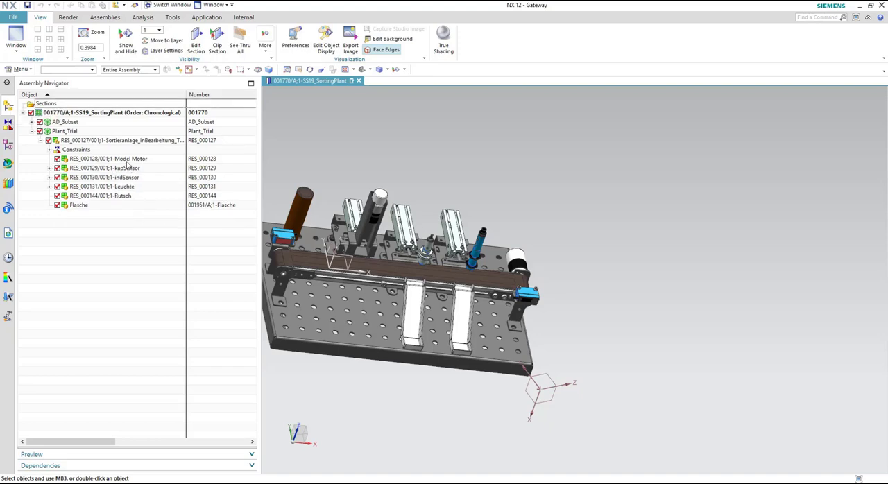
Highlight the indSensor, Rutsch and Leuchte components, then select the RES_000127 subassembly
{"action": "left_click", "coordinate": [104, 177]}
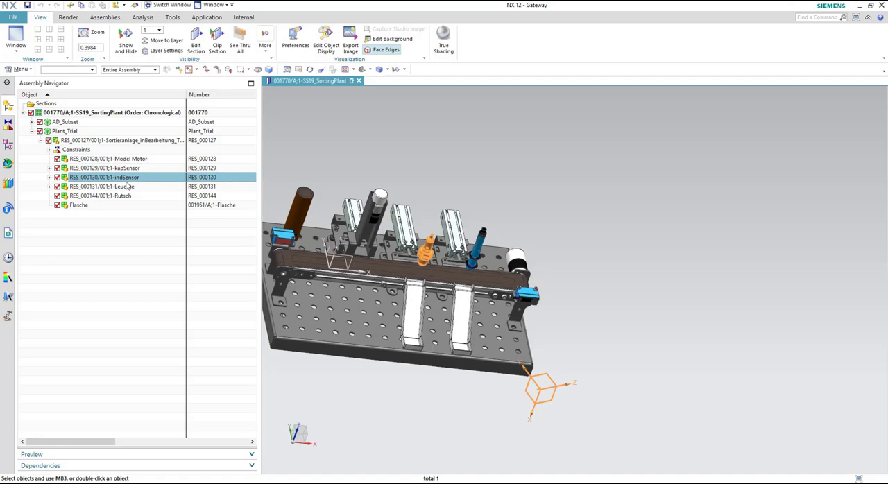
{"action": "left_click", "coordinate": [101, 196]}
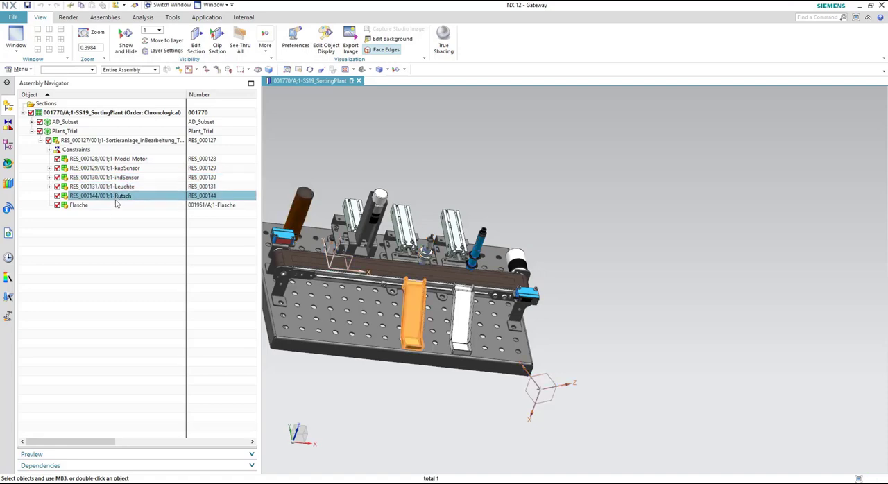
{"action": "left_click", "coordinate": [102, 185]}
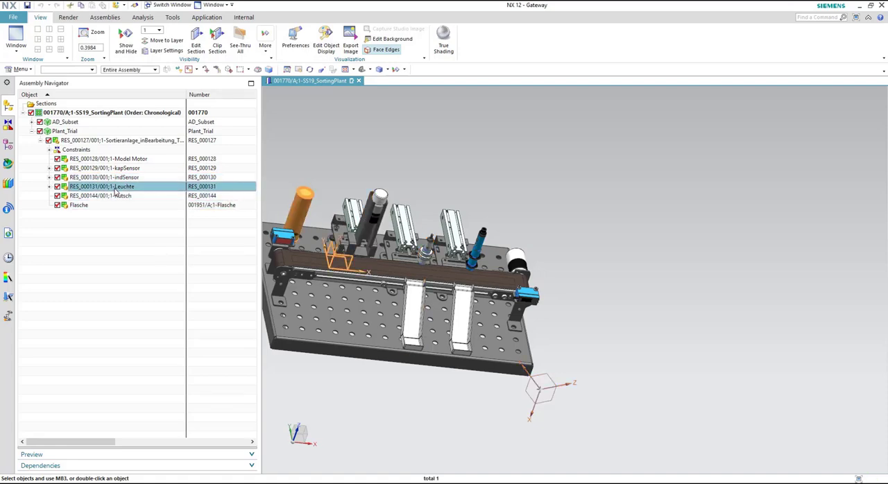
{"action": "left_click", "coordinate": [104, 177]}
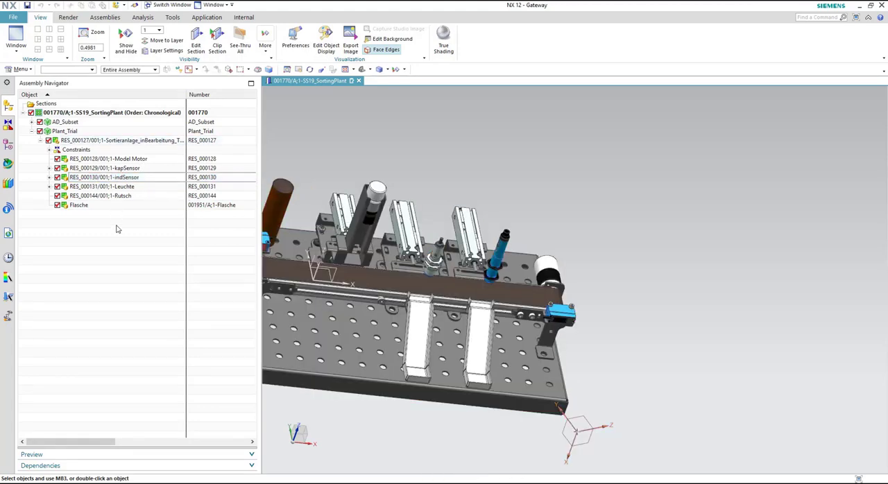
{"action": "left_click", "coordinate": [128, 140]}
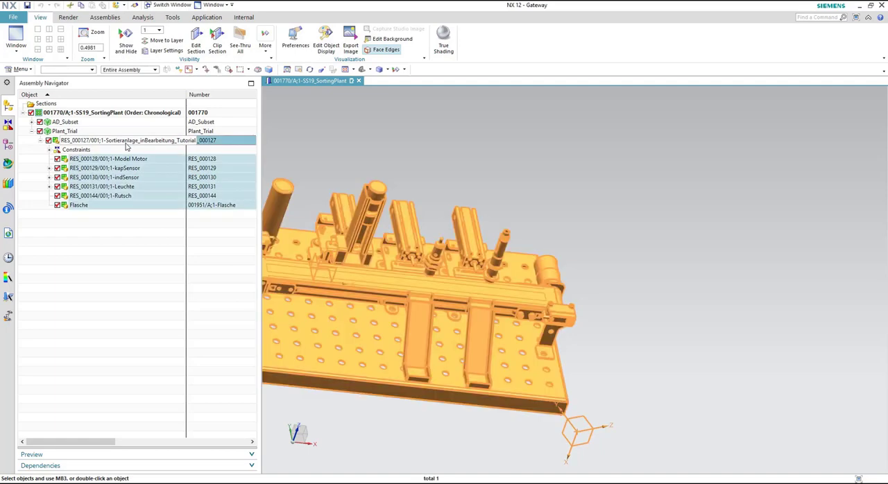
Open the RES_000127 subassembly in its own window
{"action": "right_click", "coordinate": [128, 140]}
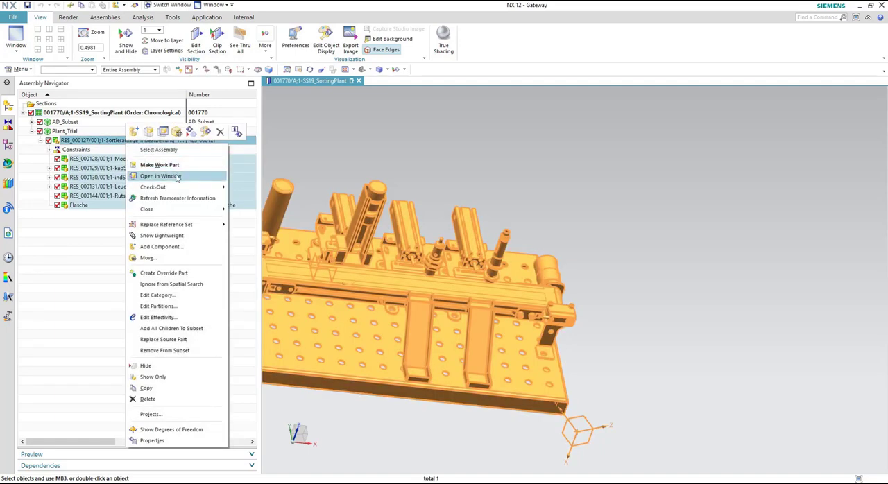
{"action": "left_click", "coordinate": [159, 175]}
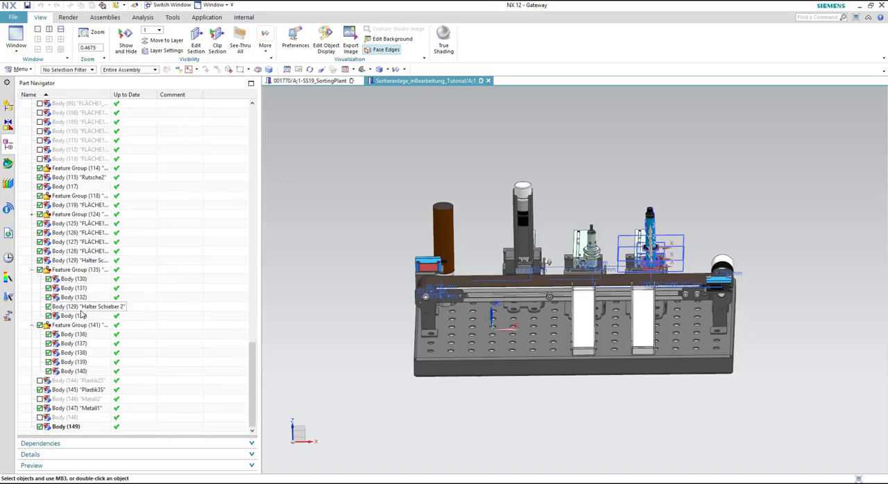
Select Body (120) through Body (123) of Feature Group (124) in the Part Navigator
{"action": "left_click", "coordinate": [72, 352]}
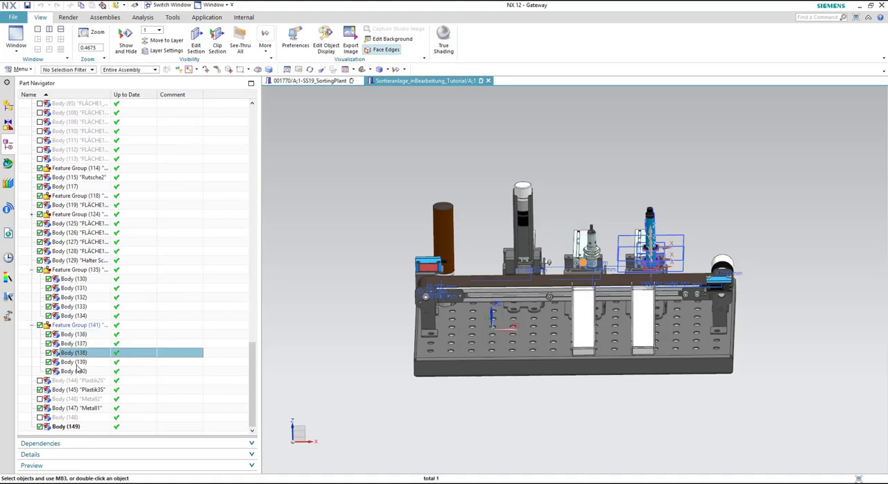
{"action": "left_click", "coordinate": [73, 370]}
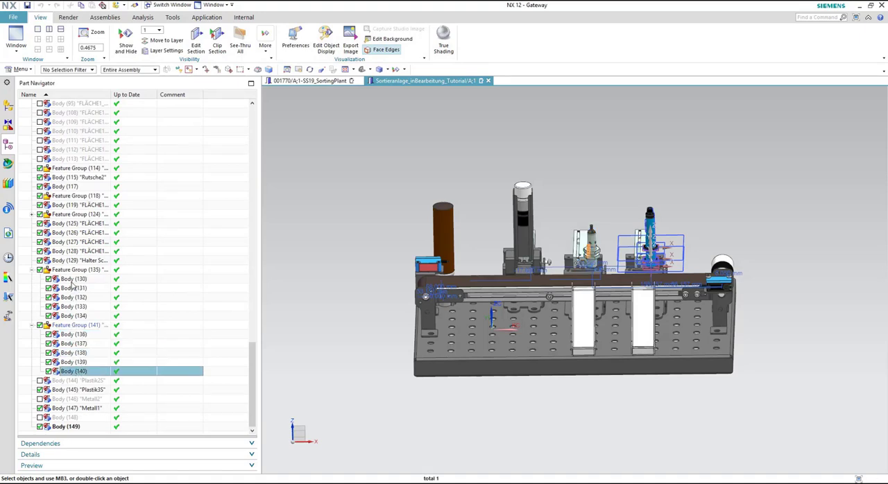
{"action": "left_click", "coordinate": [73, 278]}
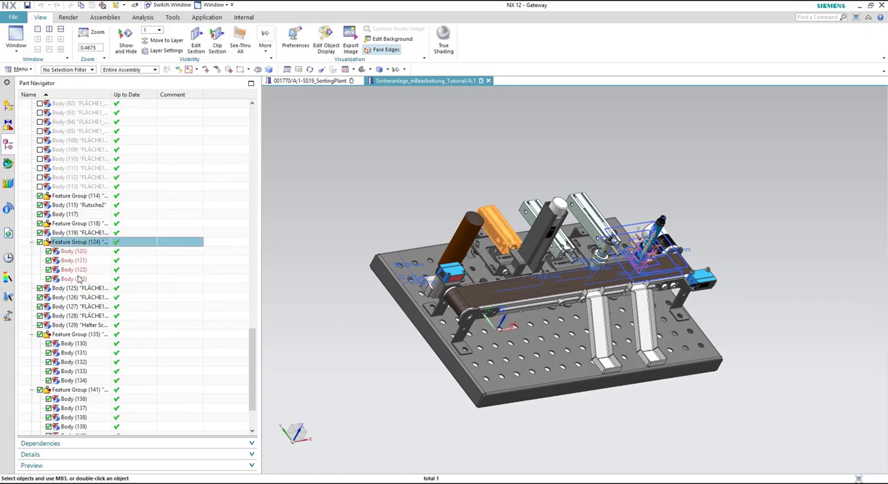
{"action": "left_click", "coordinate": [73, 278]}
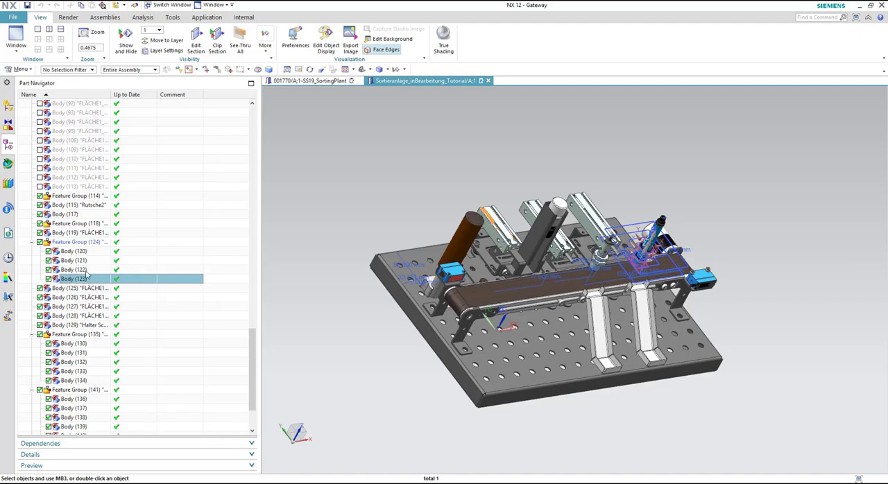
{"action": "left_click", "coordinate": [73, 260]}
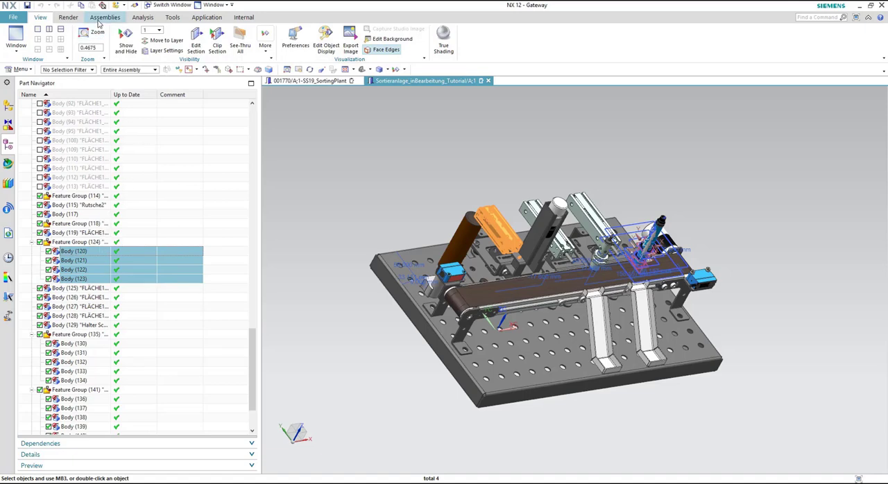
{"action": "left_click", "coordinate": [105, 17]}
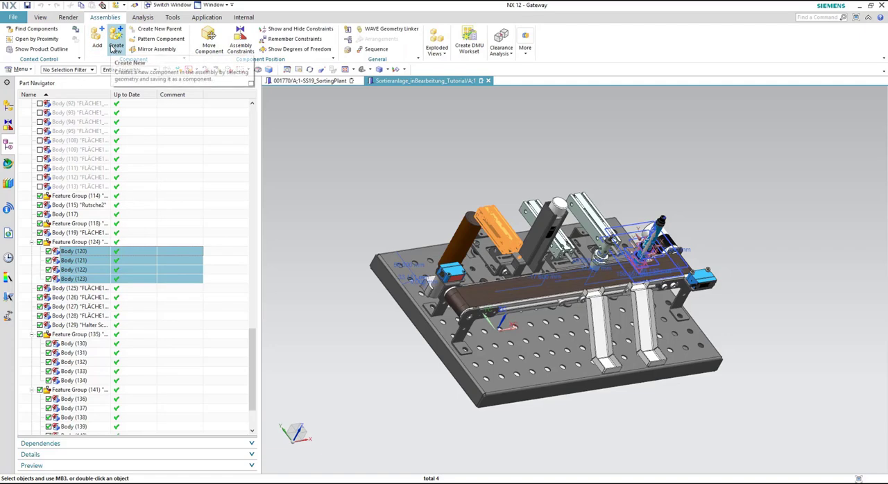
Name the new component Cylinder1 and store it in AD_SS19_Project > WorkParts
{"action": "left_click", "coordinate": [115, 39]}
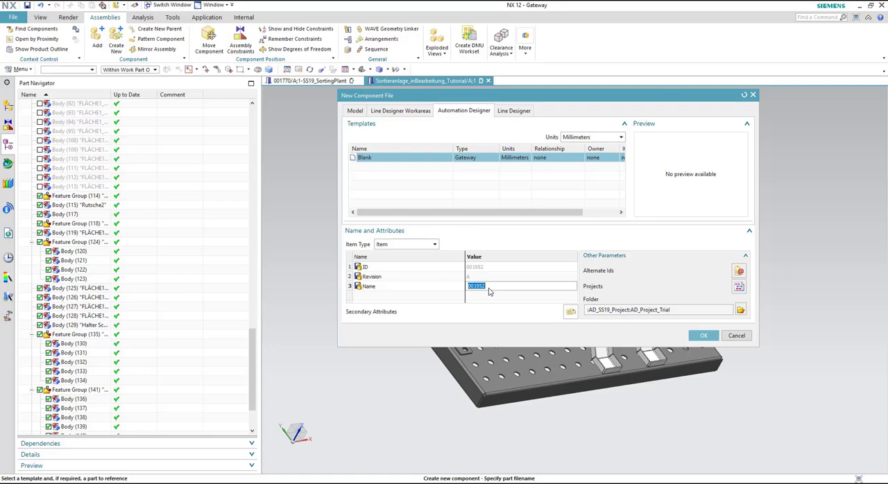
{"action": "type", "text": "Motor"}
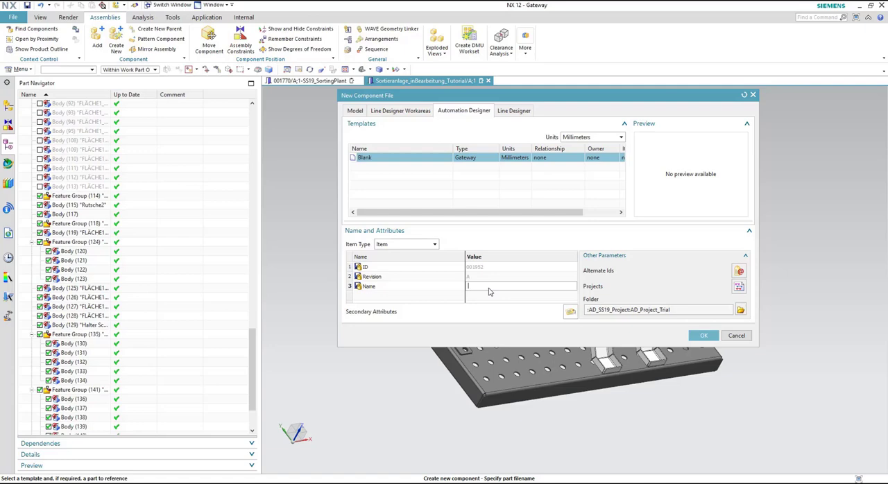
{"action": "type", "text": "C"}
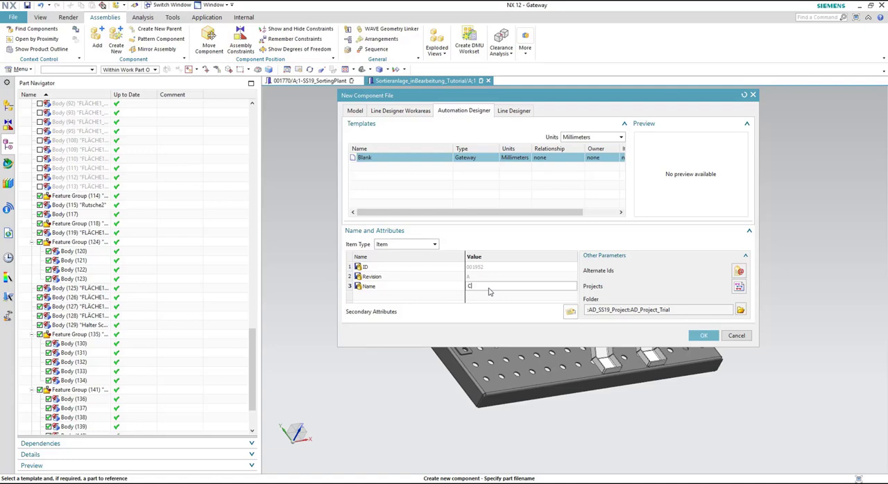
{"action": "type", "text": "ylinder"}
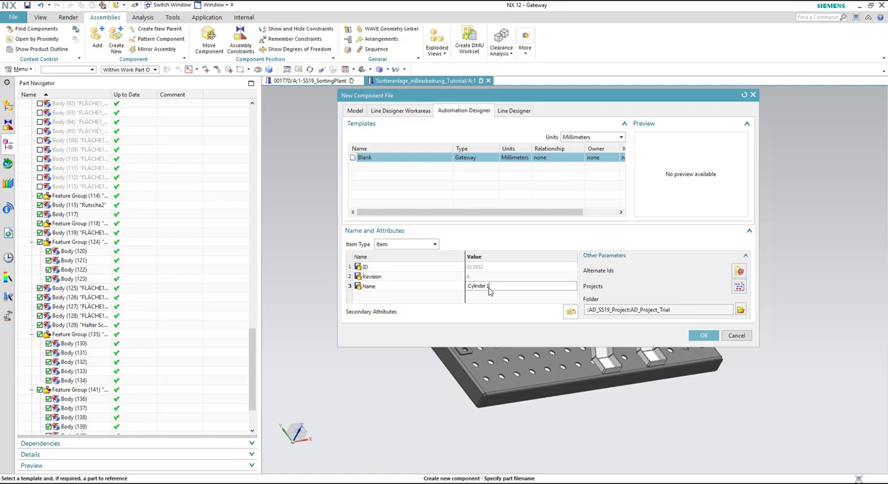
{"action": "left_click", "coordinate": [740, 310]}
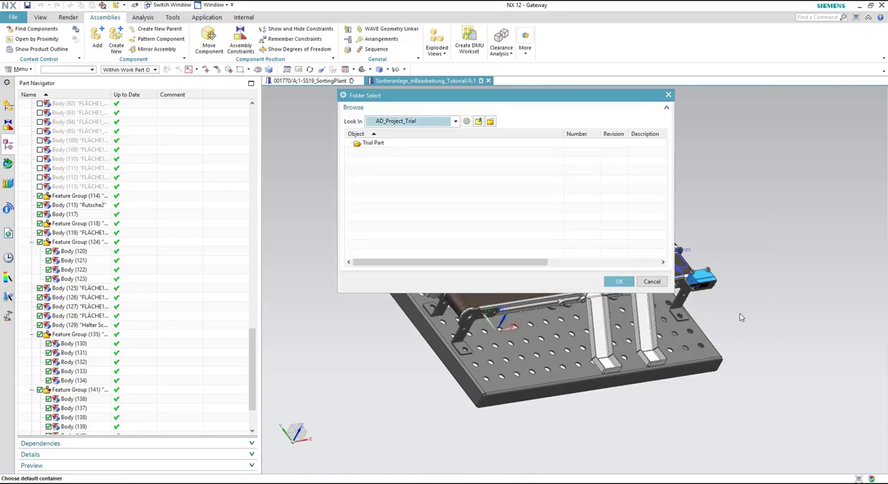
{"action": "left_click", "coordinate": [479, 120]}
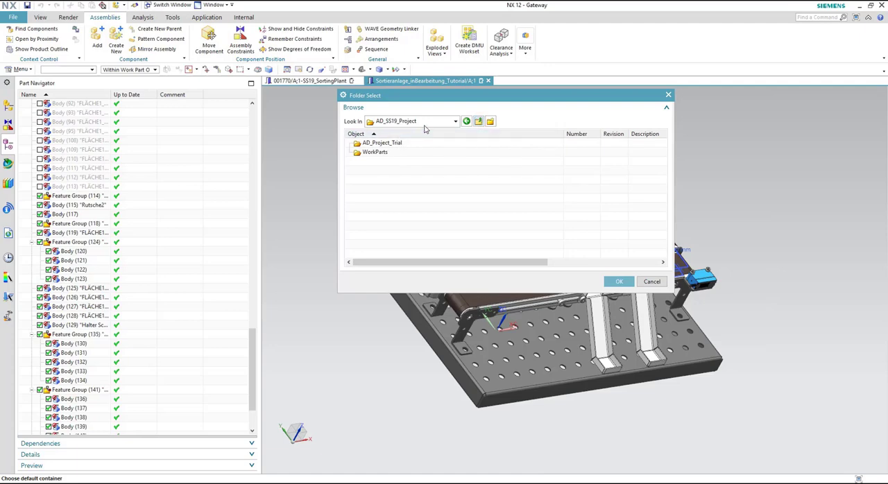
{"action": "double_click", "coordinate": [375, 152]}
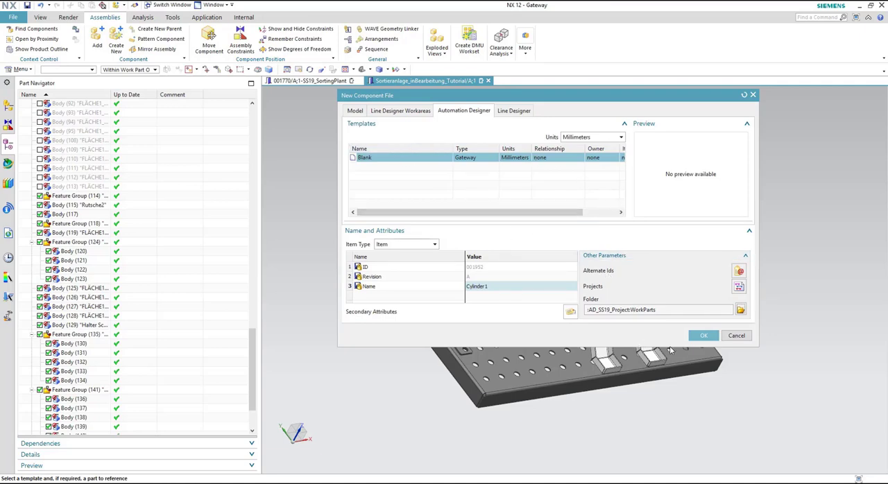
{"action": "left_click", "coordinate": [703, 335]}
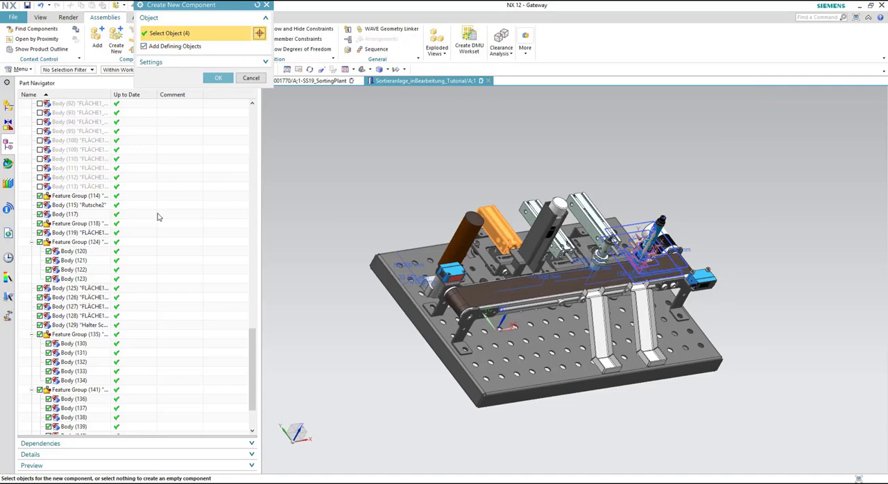
{"action": "mouse_move", "coordinate": [181, 143]}
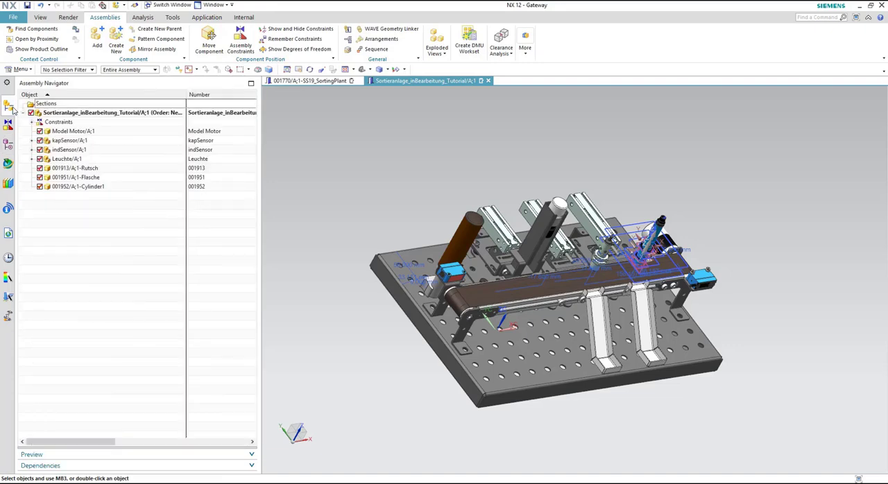
Highlight 001952/A;1-Cylinder1 and switch to the 001770 SortingPlant workset
{"action": "left_click", "coordinate": [78, 186]}
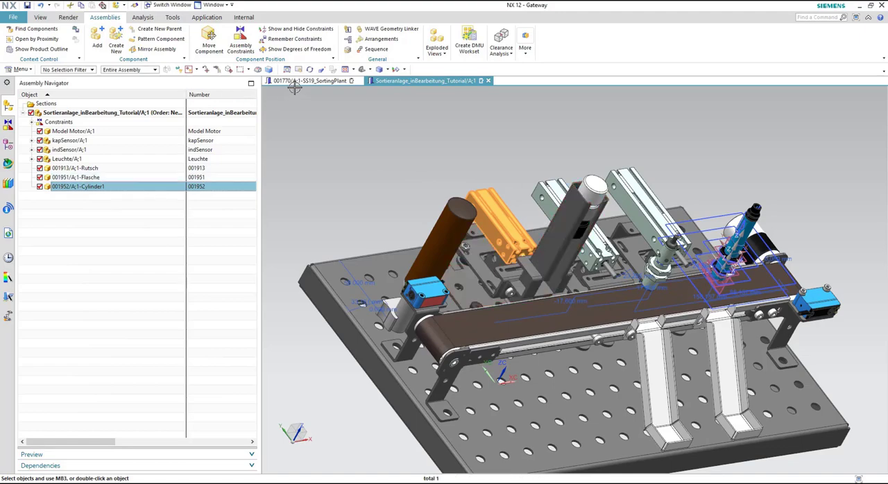
{"action": "left_click", "coordinate": [309, 81]}
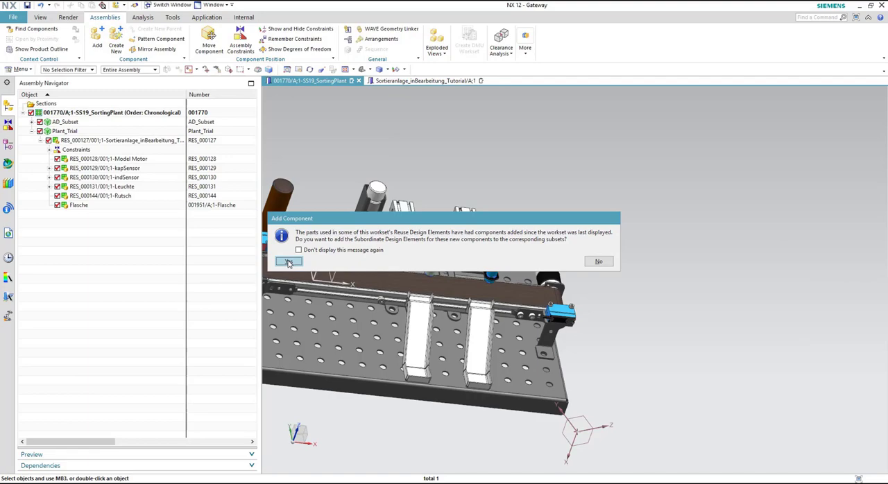
Accept adding Cylinder1's design elements, then highlight Rutsch, indSensor, Cylinder1 and Flasche
{"action": "left_click", "coordinate": [289, 262]}
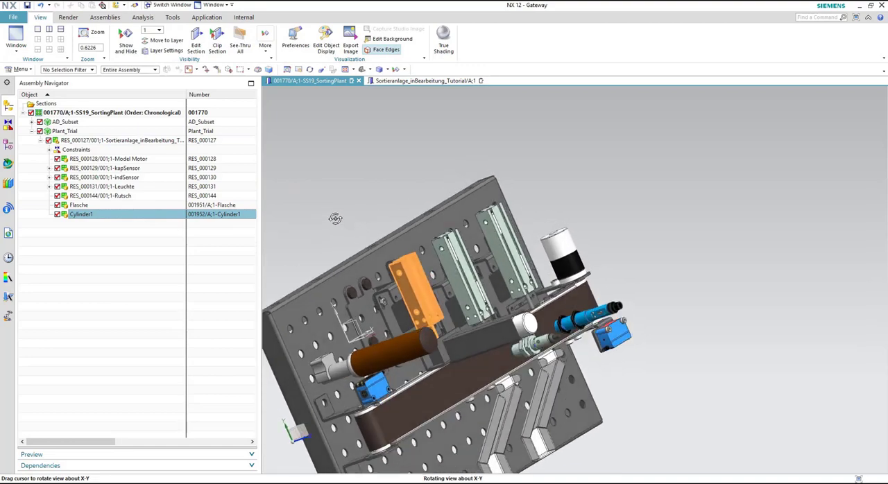
{"action": "left_click_drag", "start_coordinate": [335, 219], "coordinate": [418, 285]}
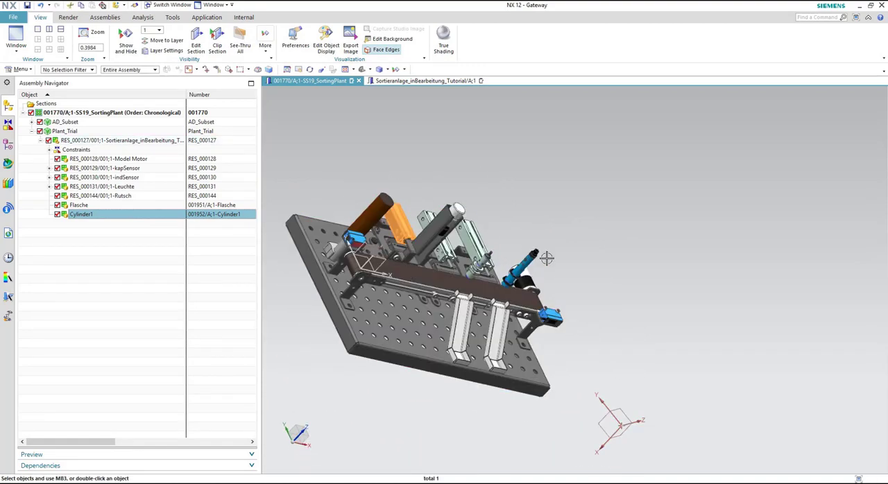
{"action": "left_click", "coordinate": [100, 196]}
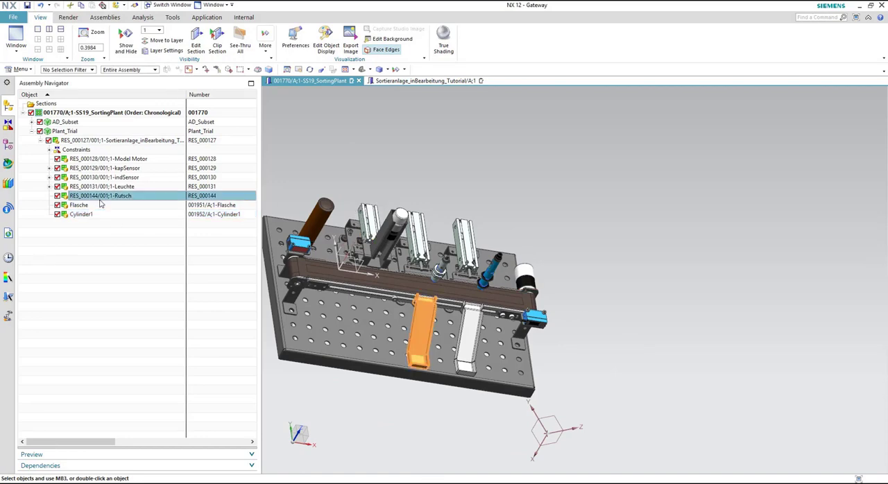
{"action": "left_click", "coordinate": [104, 177]}
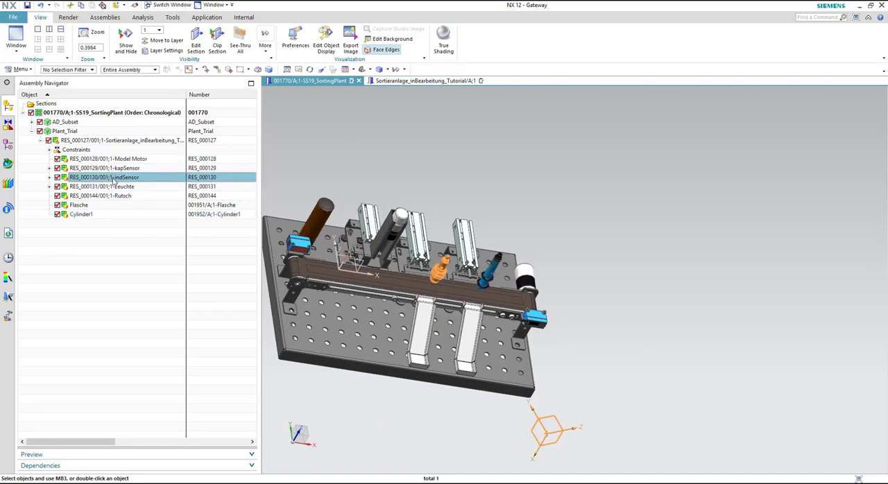
{"action": "left_click", "coordinate": [81, 214]}
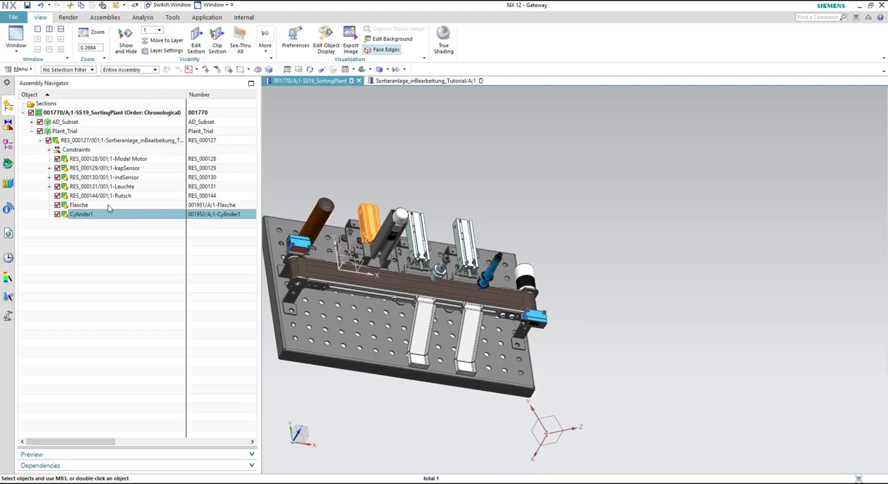
{"action": "left_click", "coordinate": [78, 204]}
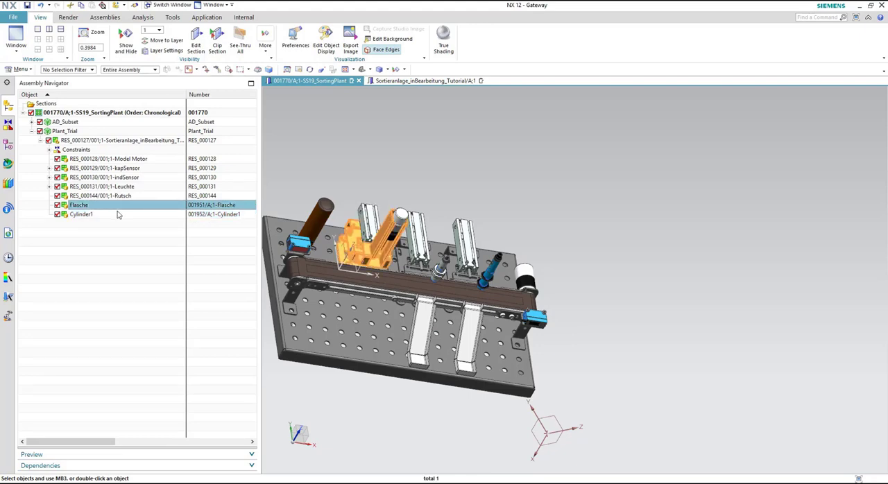
{"action": "mouse_move", "coordinate": [538, 346]}
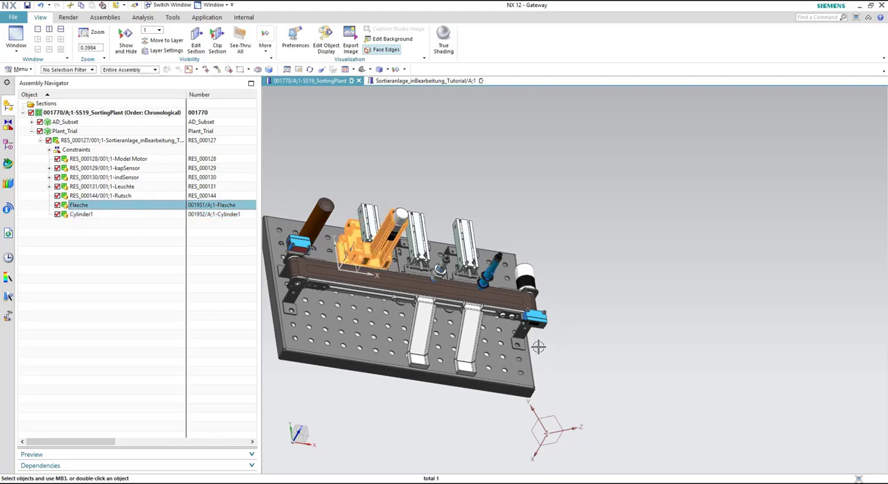